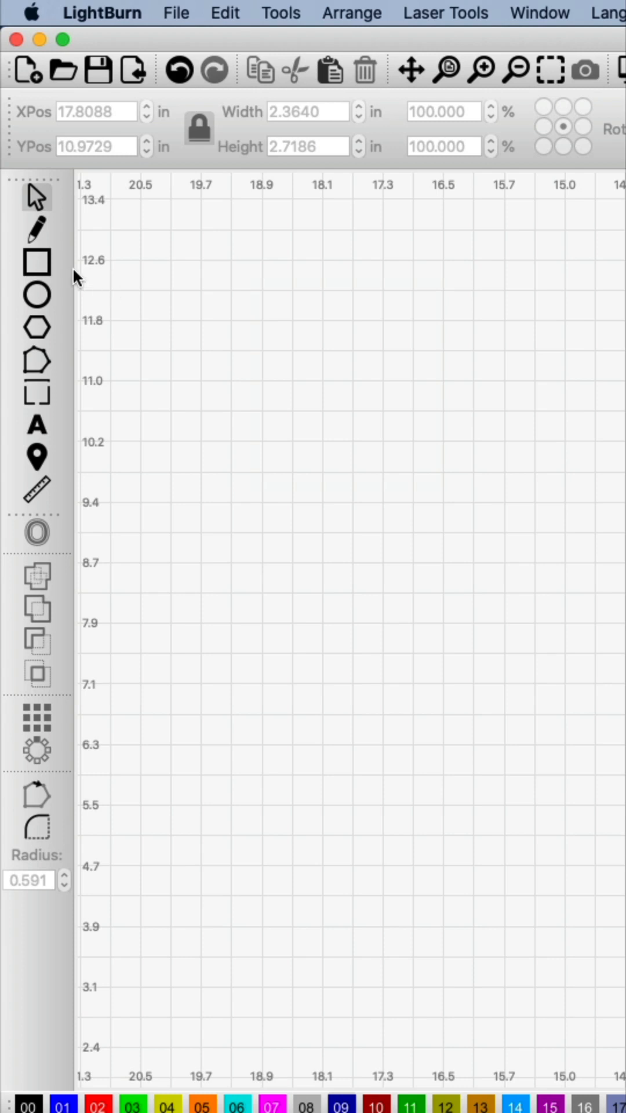
- Draw a tall 2.36 by 3.98 inch rectangle near the top of the canvas
click(36, 261)
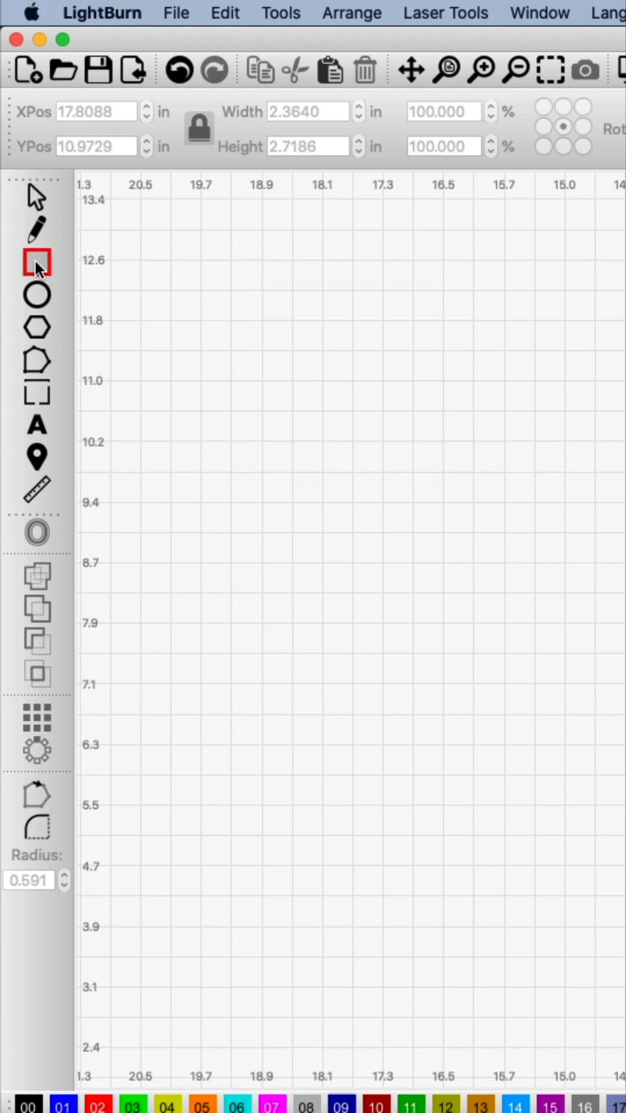
drag(230, 226, 319, 247)
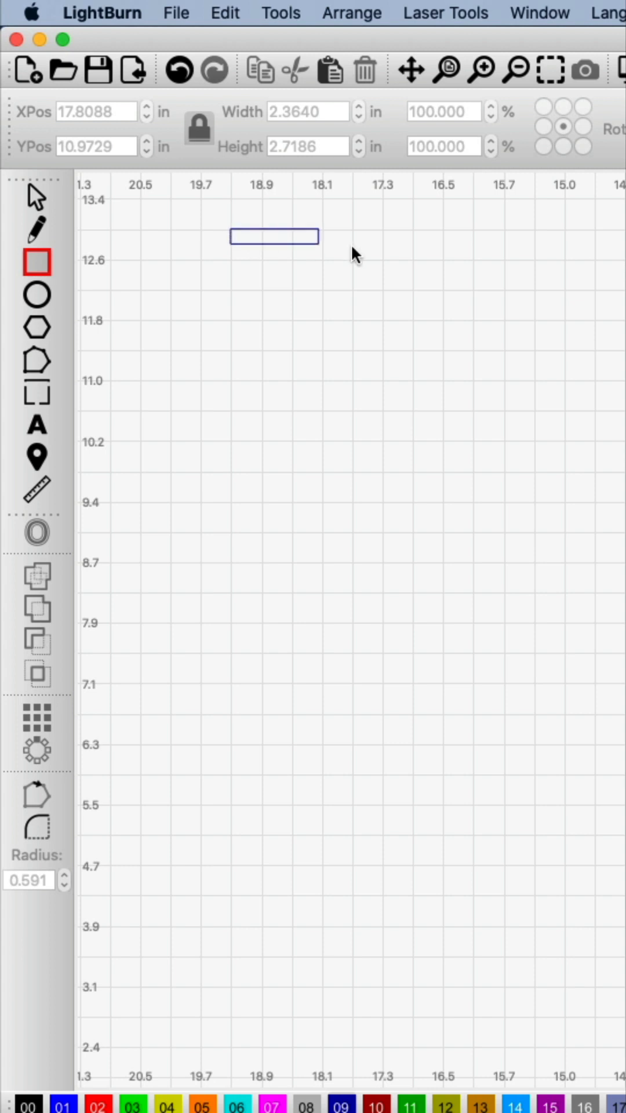
drag(318, 247, 437, 568)
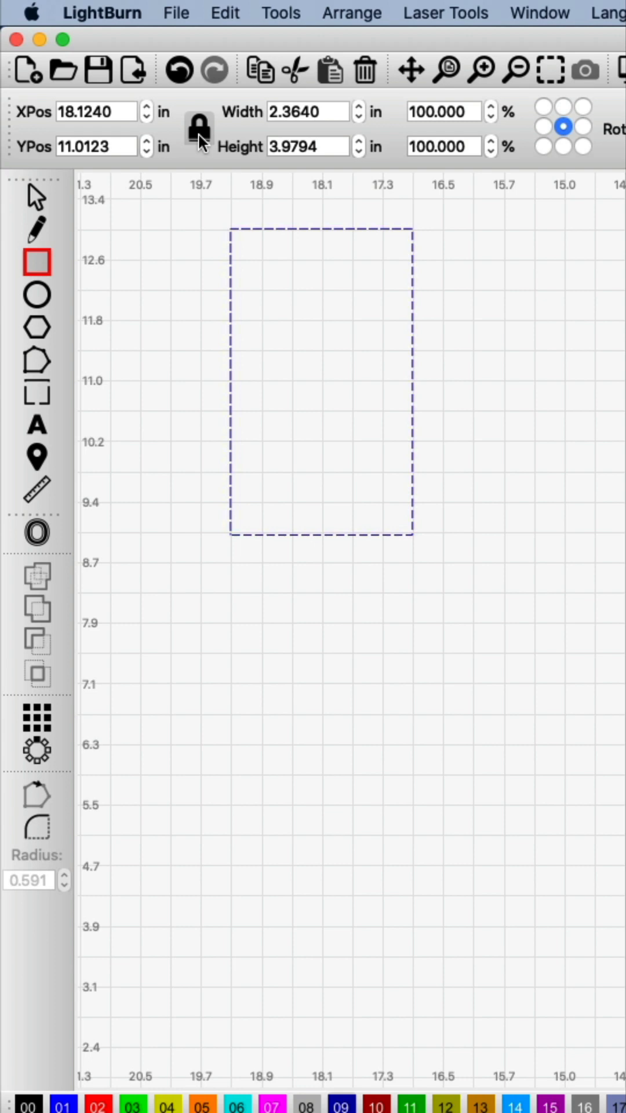
click(199, 127)
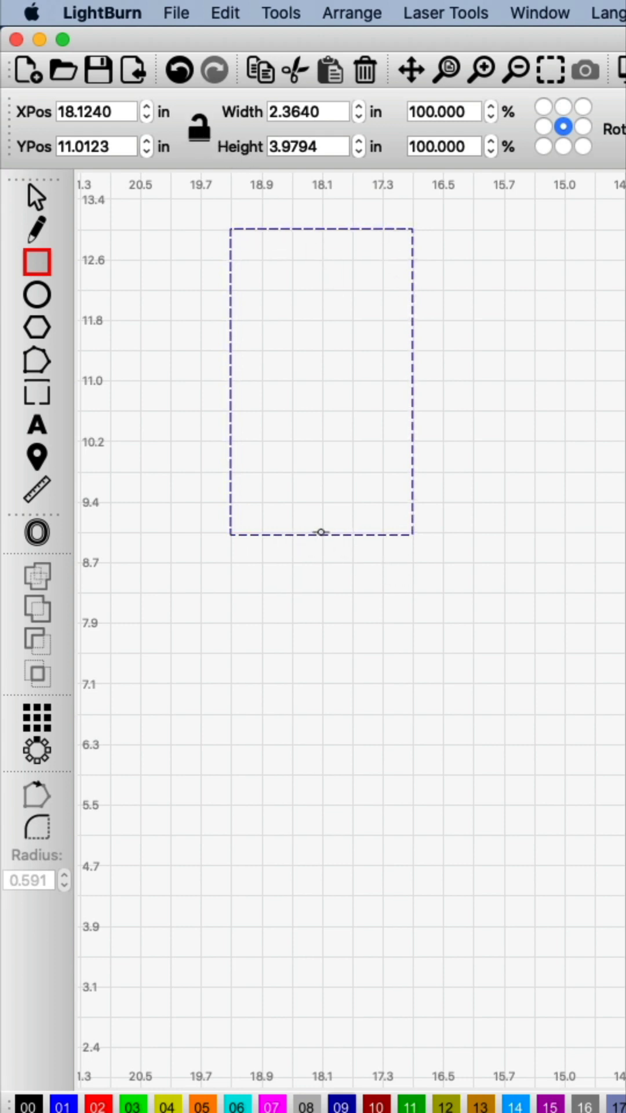
click(199, 128)
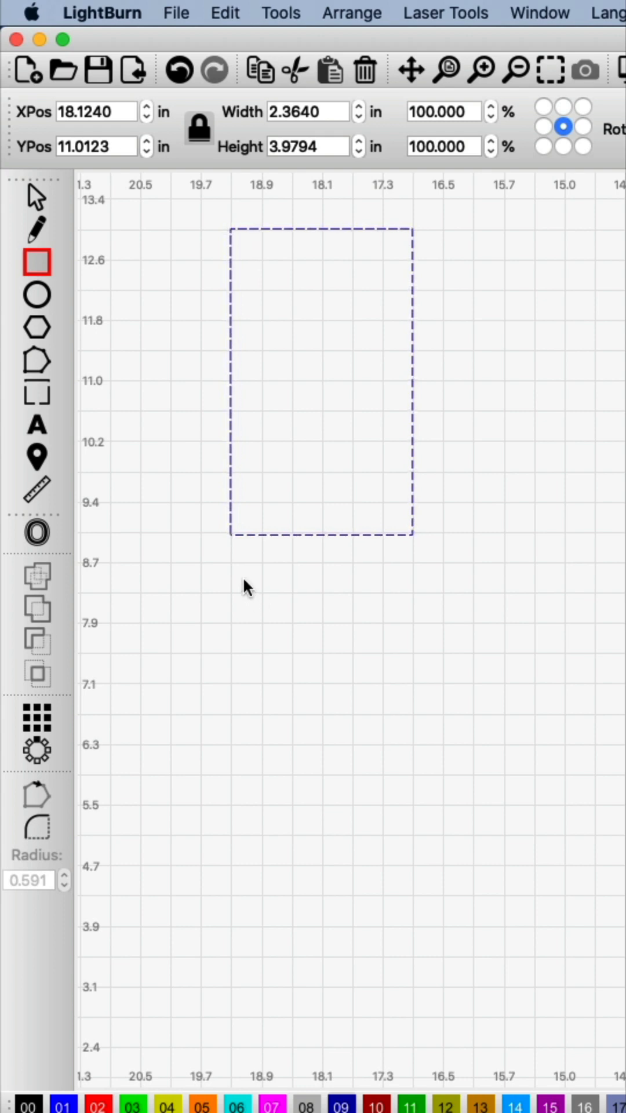
- Draw a 2.32-inch square below the tall rectangle by dragging with Ctrl held
drag(245, 579, 460, 799)
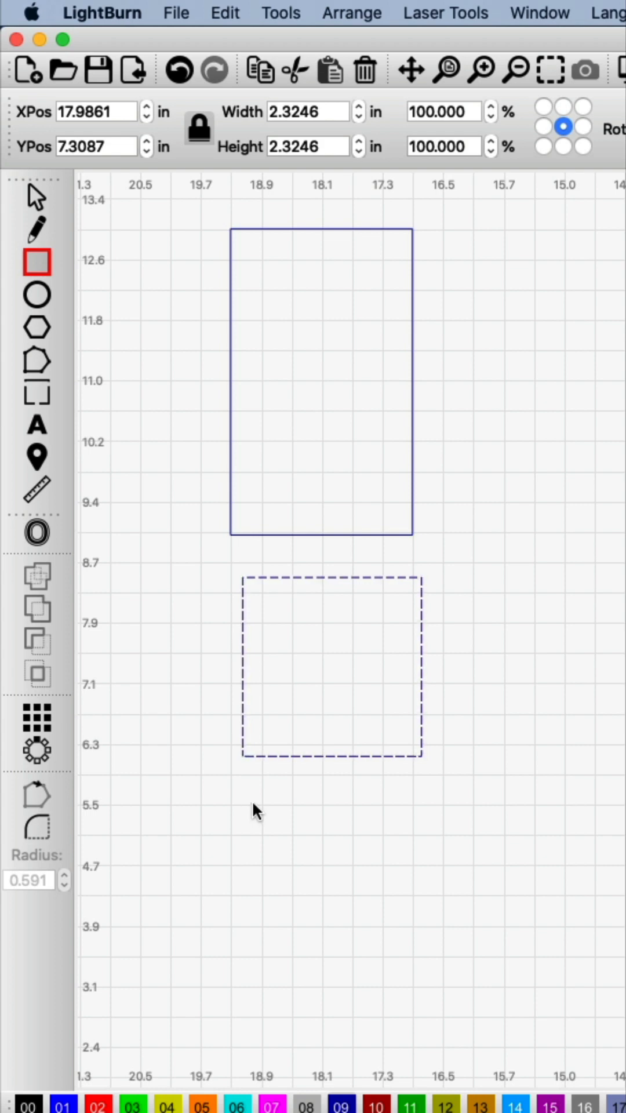
- Drag out a tall rectangle below the square, overlapping its lower-left part
drag(234, 785, 277, 820)
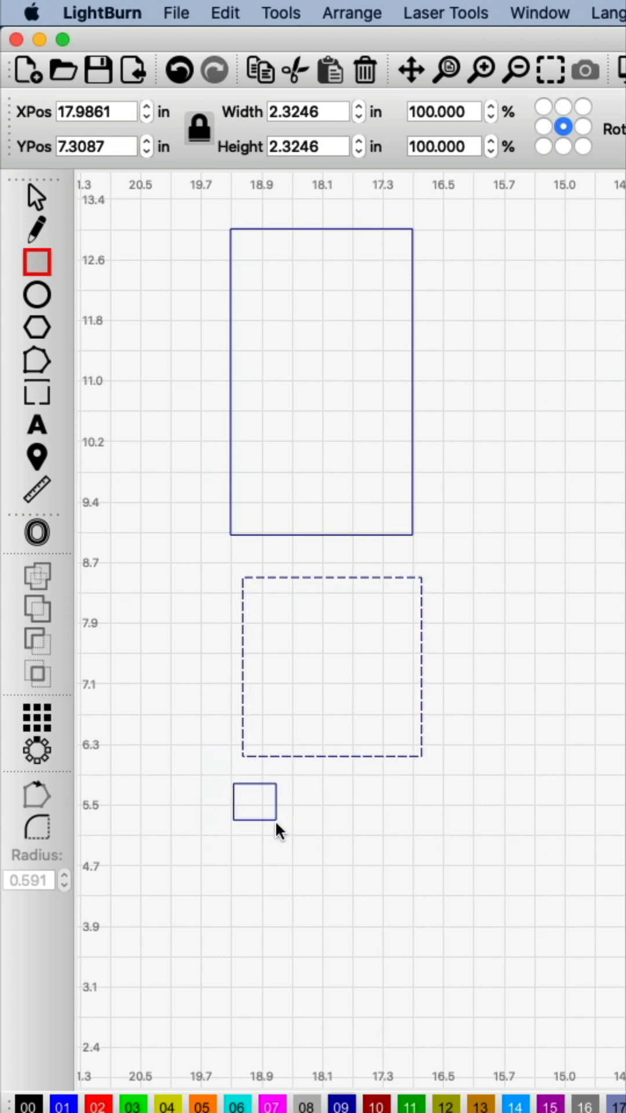
drag(253, 801, 395, 936)
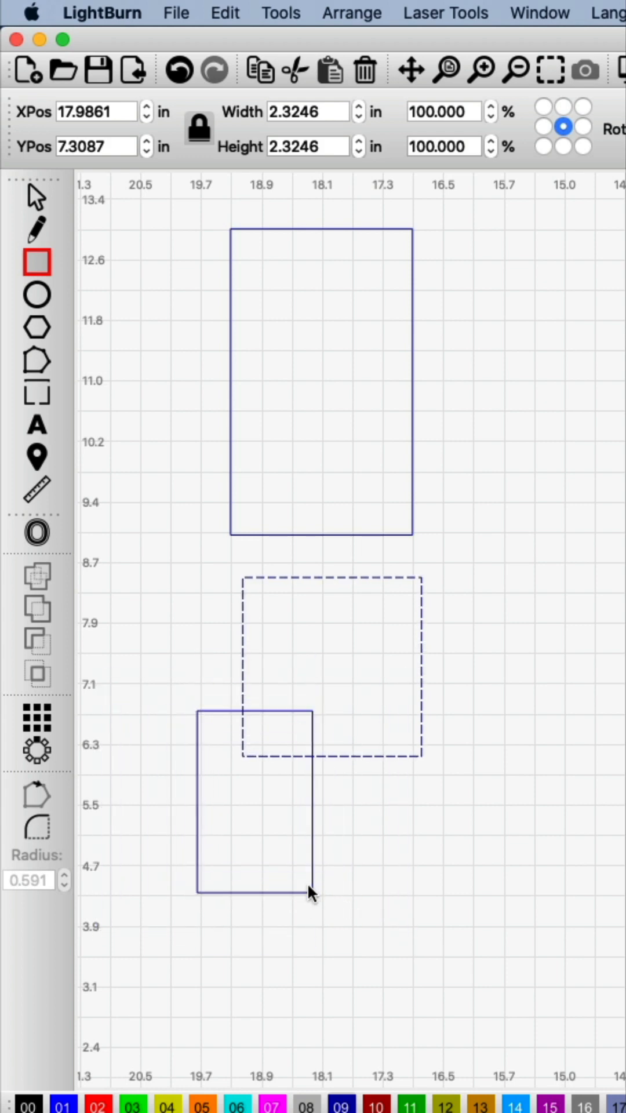
drag(309, 893, 318, 911)
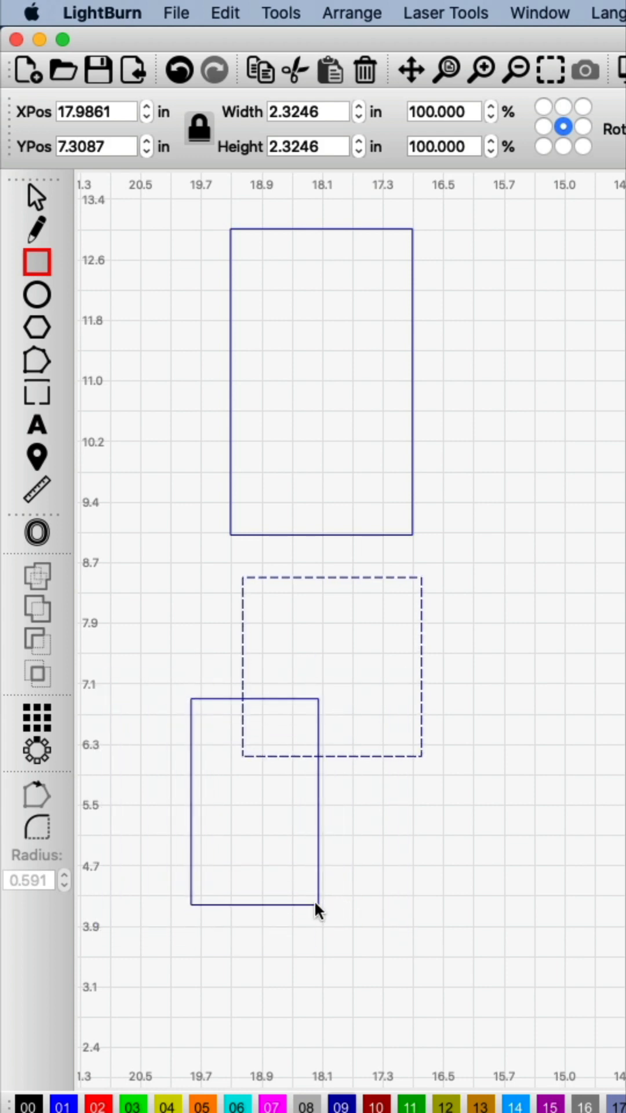